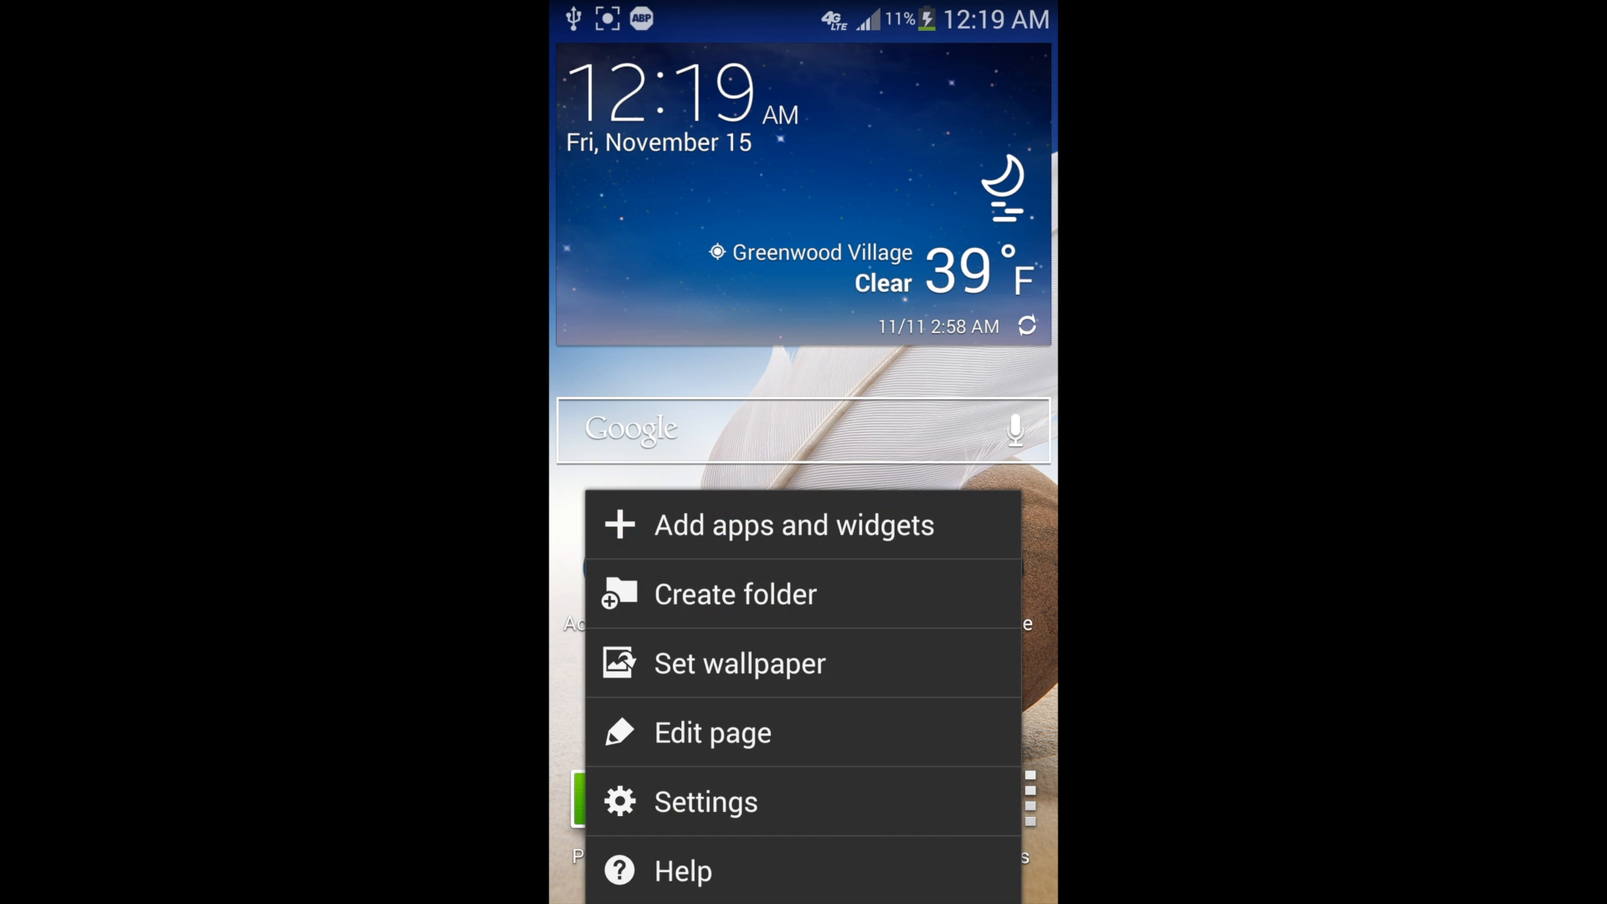
Open Developer options from the General tab of the phone's Settings.
{"action": "left_click", "coordinate": [705, 802]}
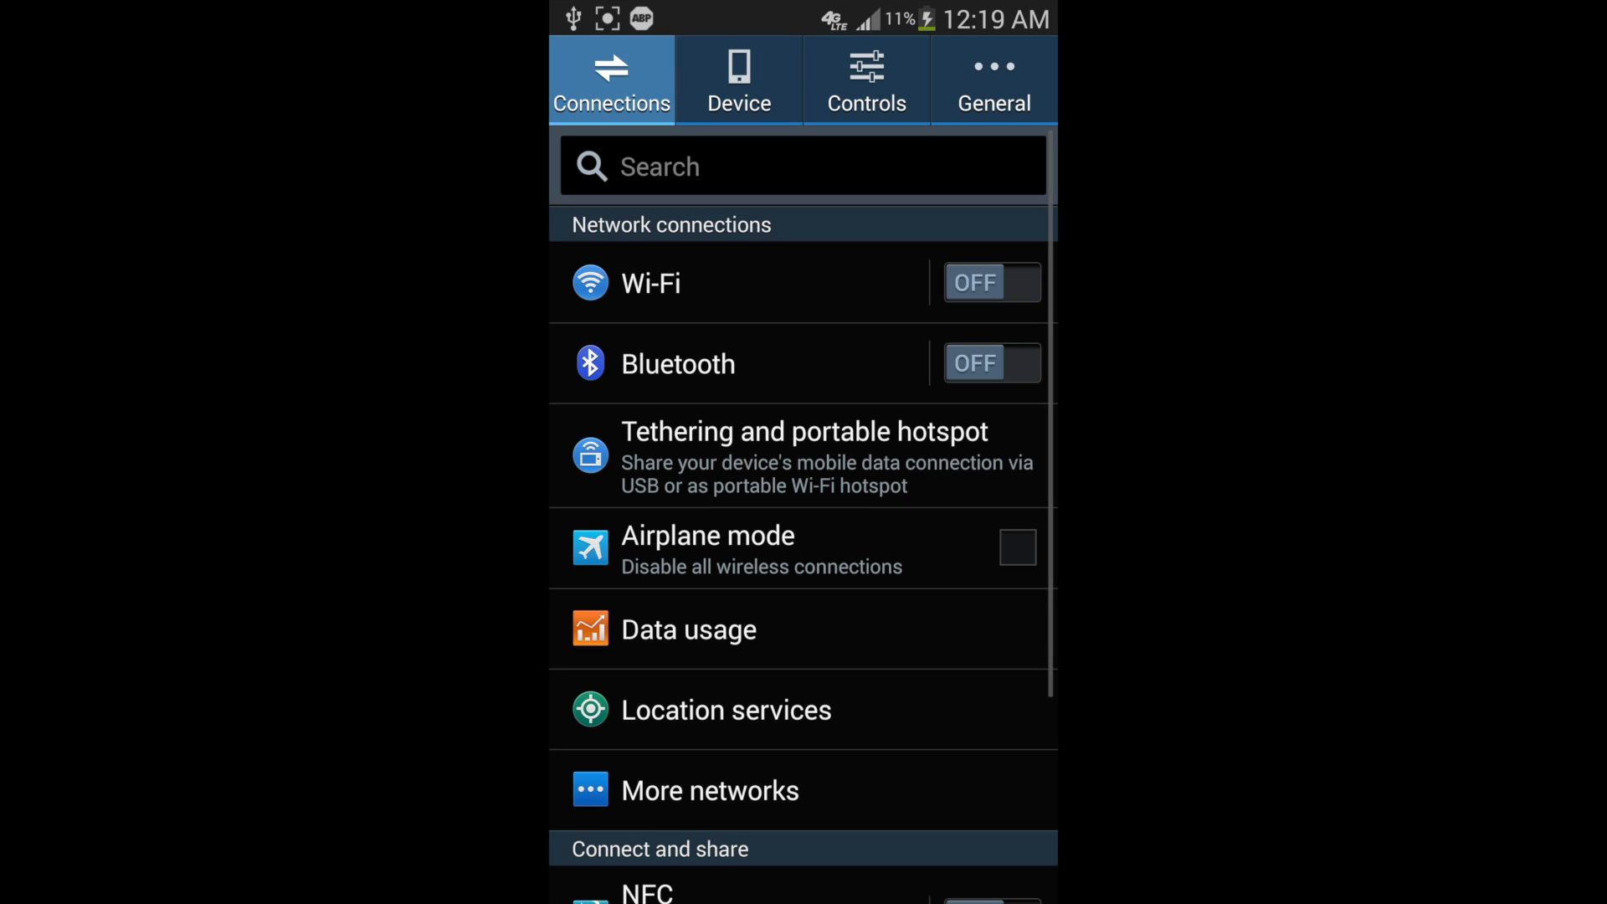
{"action": "left_click", "coordinate": [992, 81]}
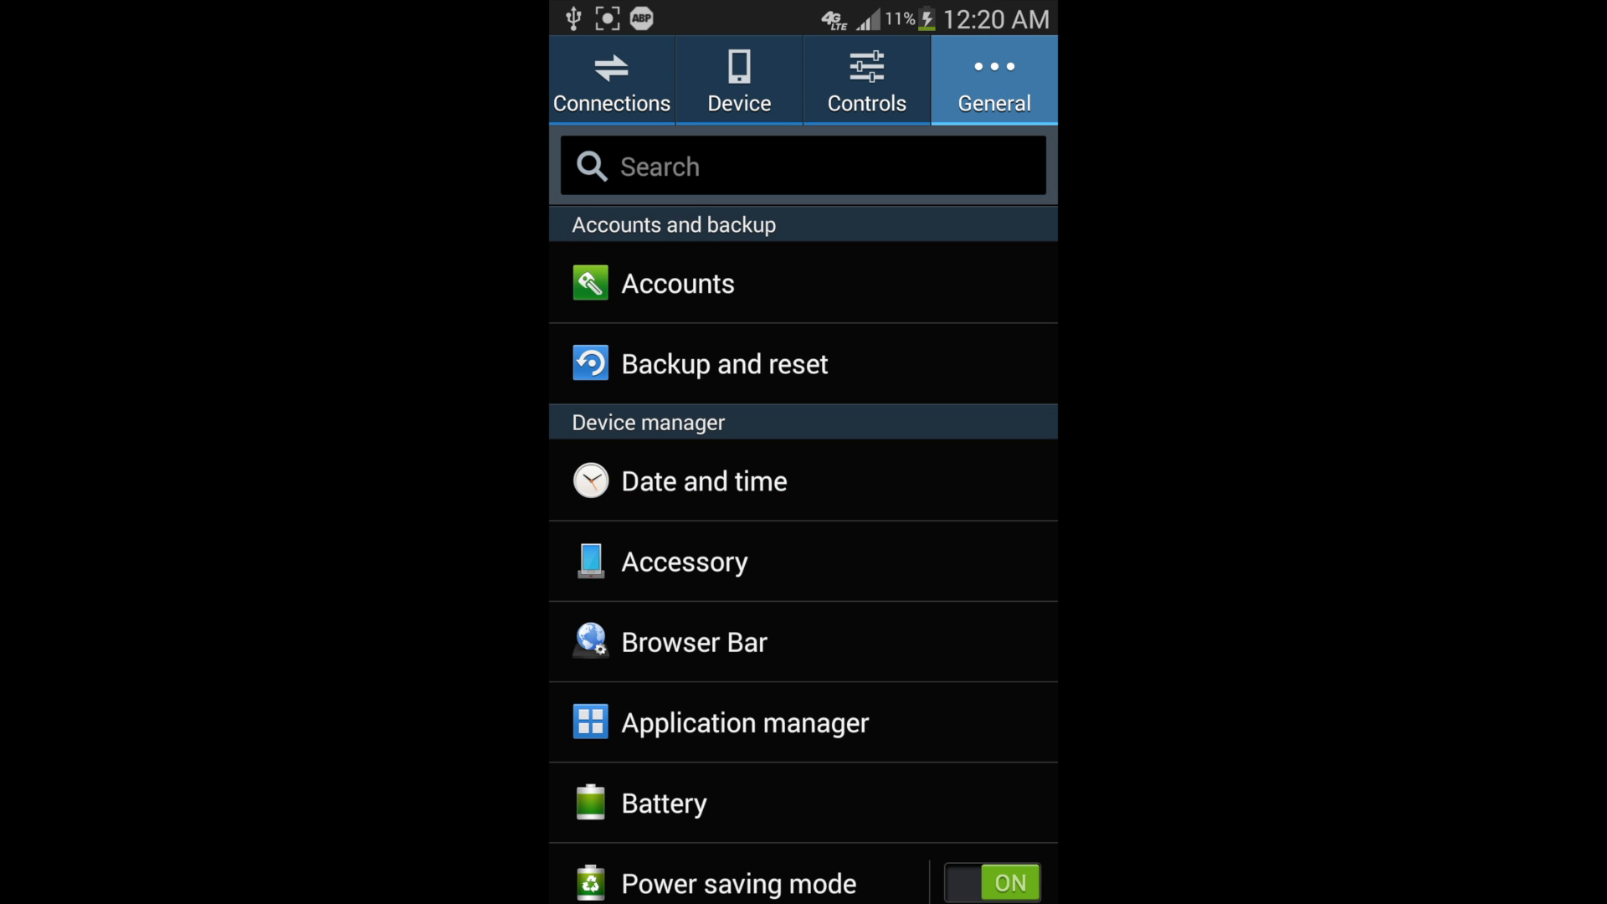
{"action": "scroll", "scroll_direction": "down", "scroll_amount": 3}
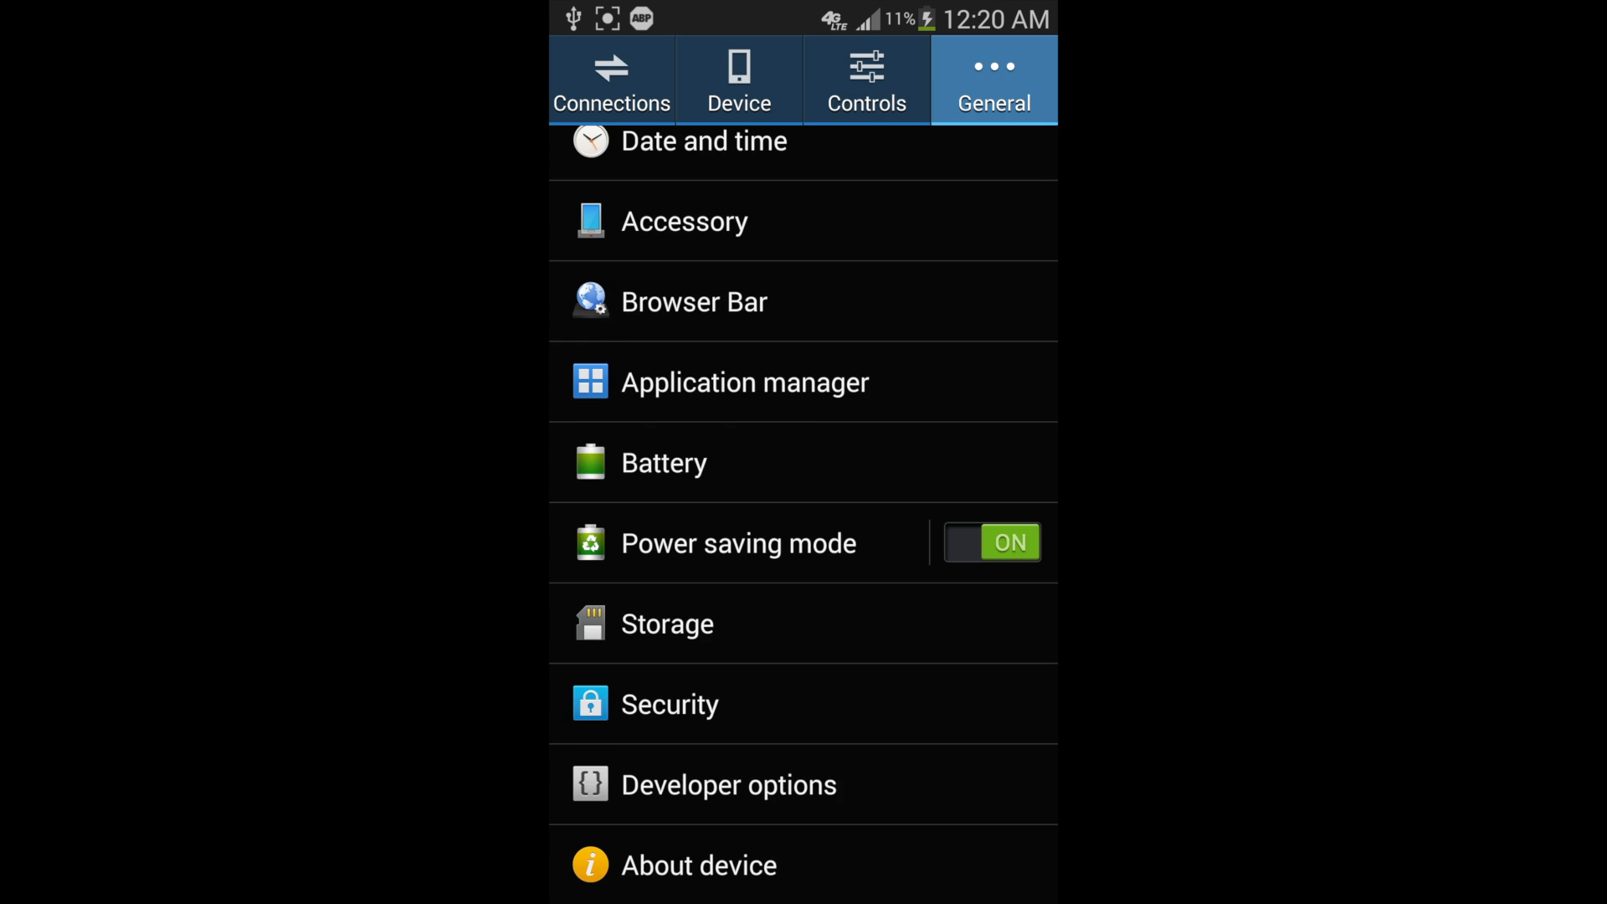
{"action": "left_click", "coordinate": [698, 863]}
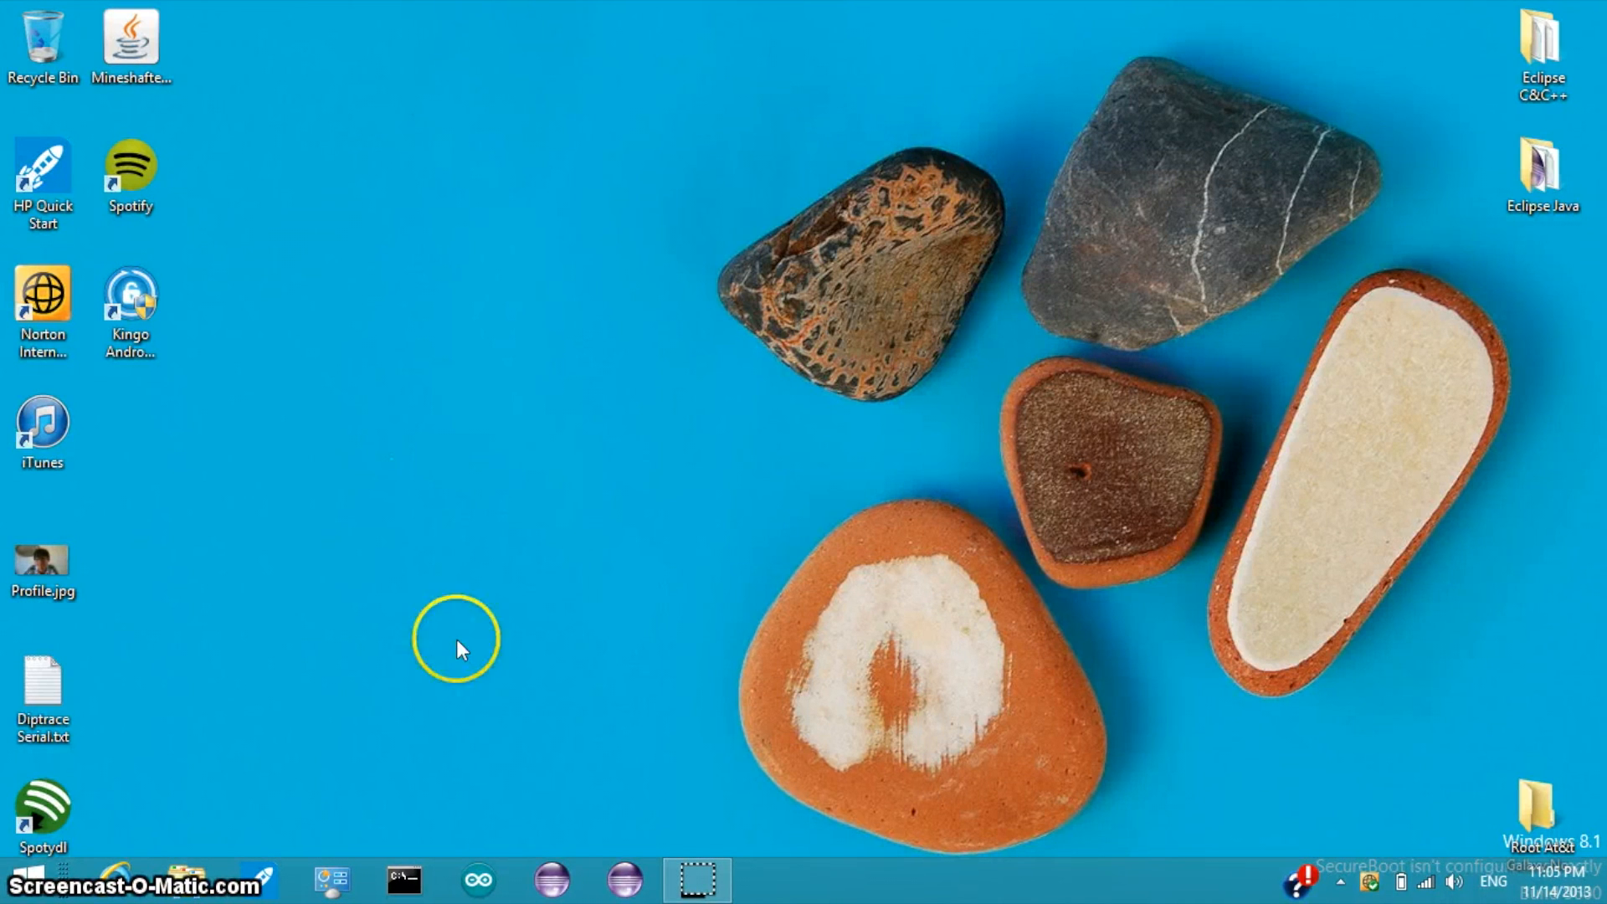
{"action": "mouse_move", "coordinate": [574, 575]}
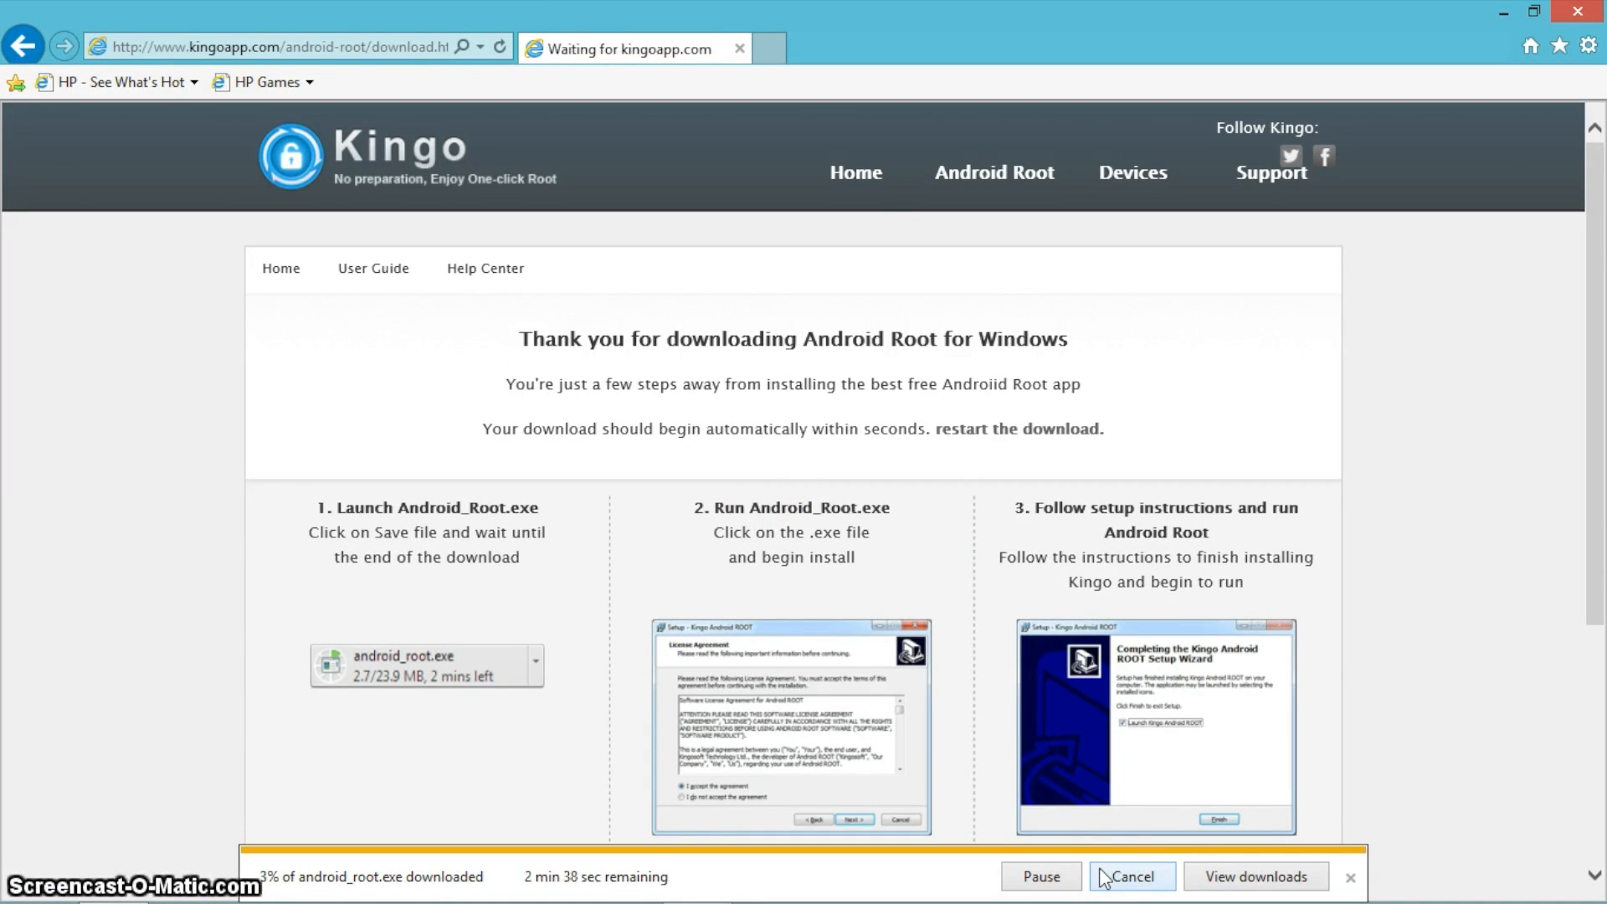
Launch Kingo ROOT and root the connected Samsung SM-N900A until Root Succeeded appears.
{"action": "left_click", "coordinate": [1131, 876]}
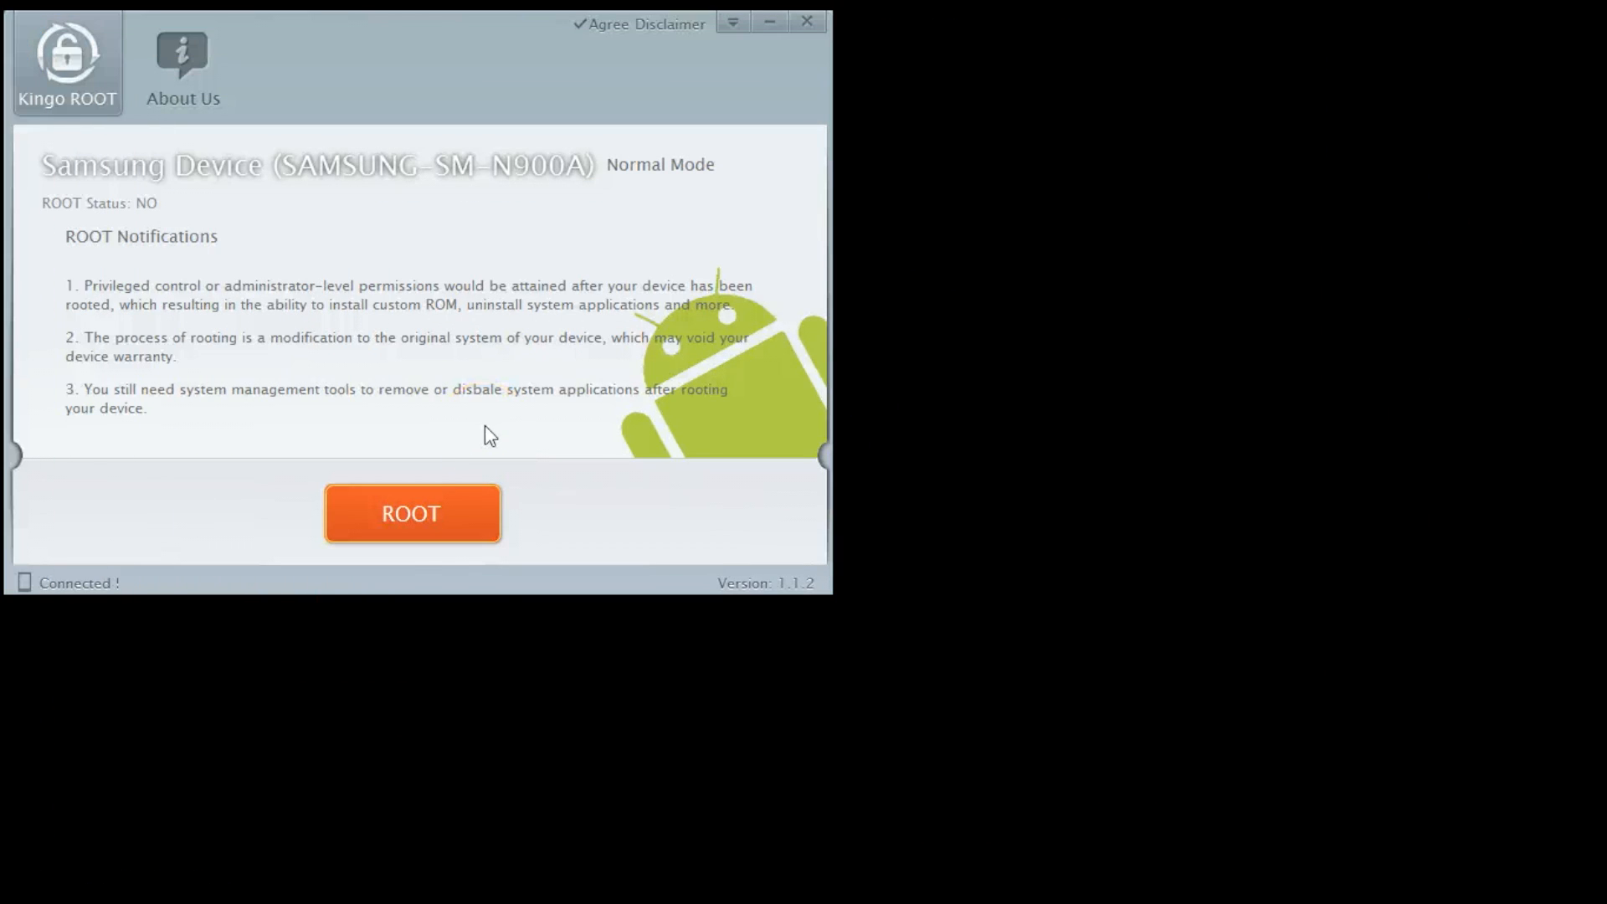
{"action": "left_click", "coordinate": [411, 513]}
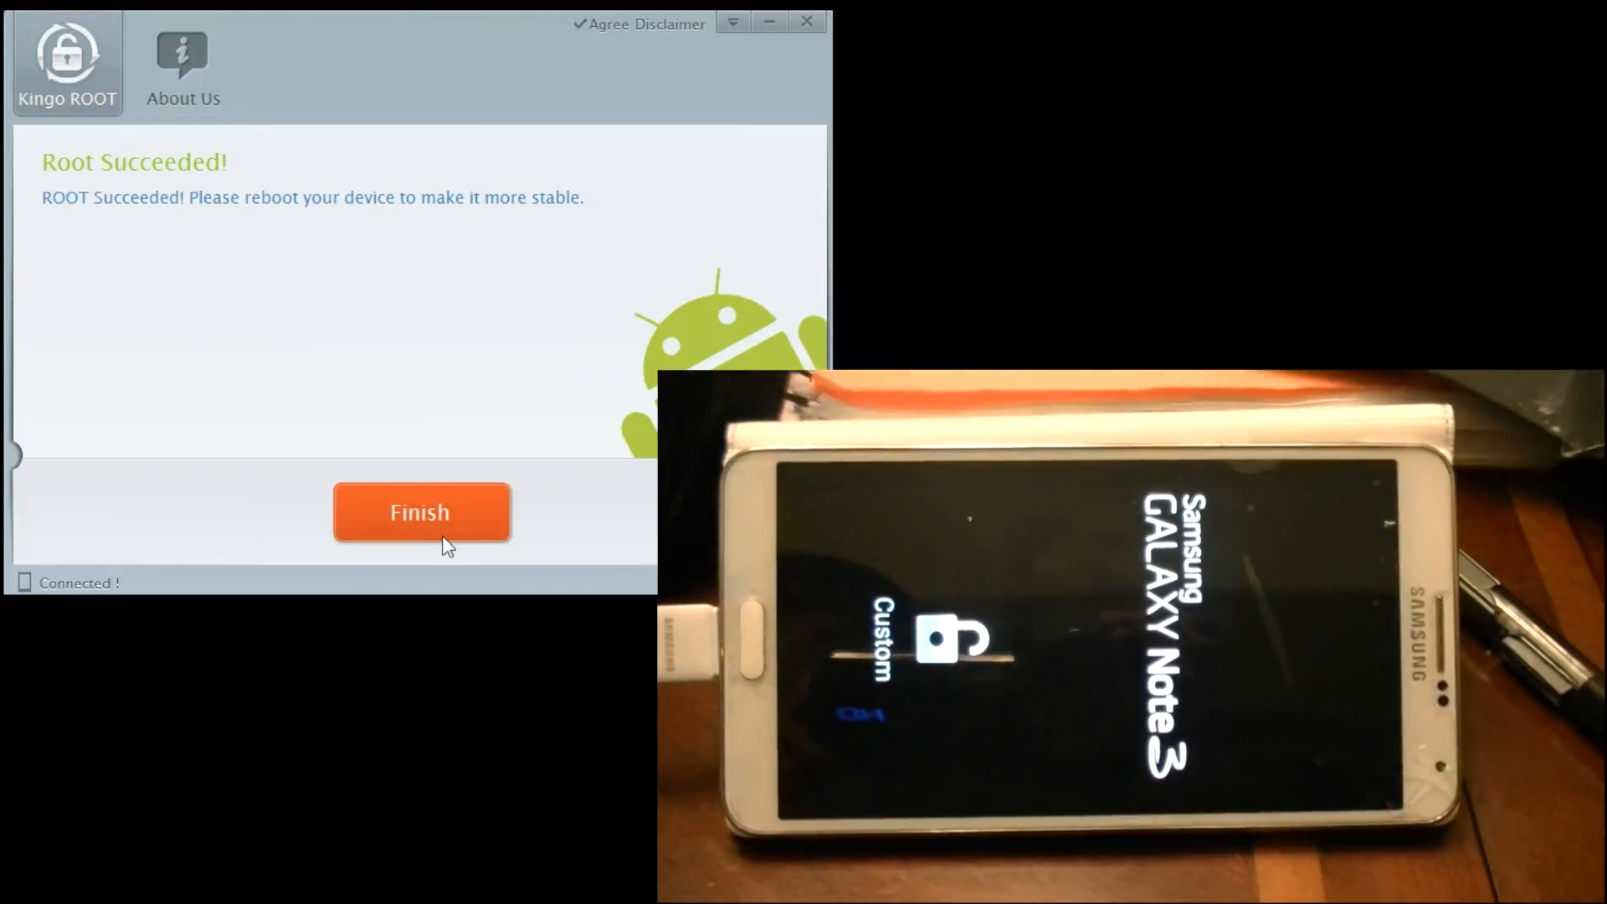
Finish the Kingo ROOT session so the Galaxy Note 3 reboots to its home screen.
{"action": "left_click", "coordinate": [420, 511]}
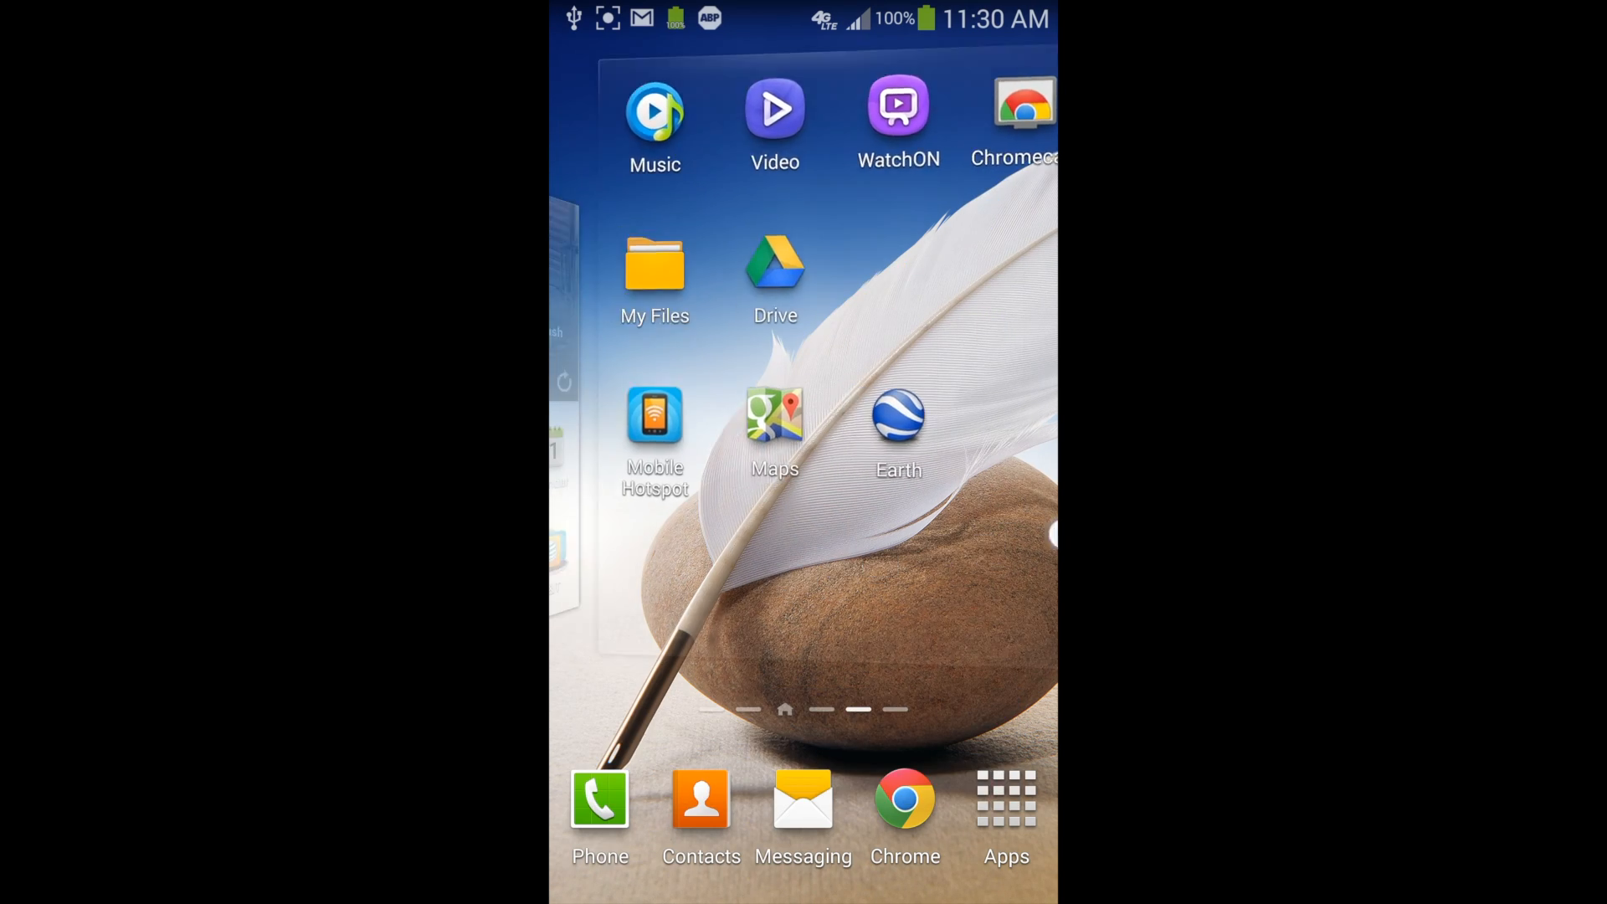
Install Root Checker from the Play Store results for 'root' and launch it.
{"action": "scroll", "scroll_direction": "right", "scroll_amount": 3}
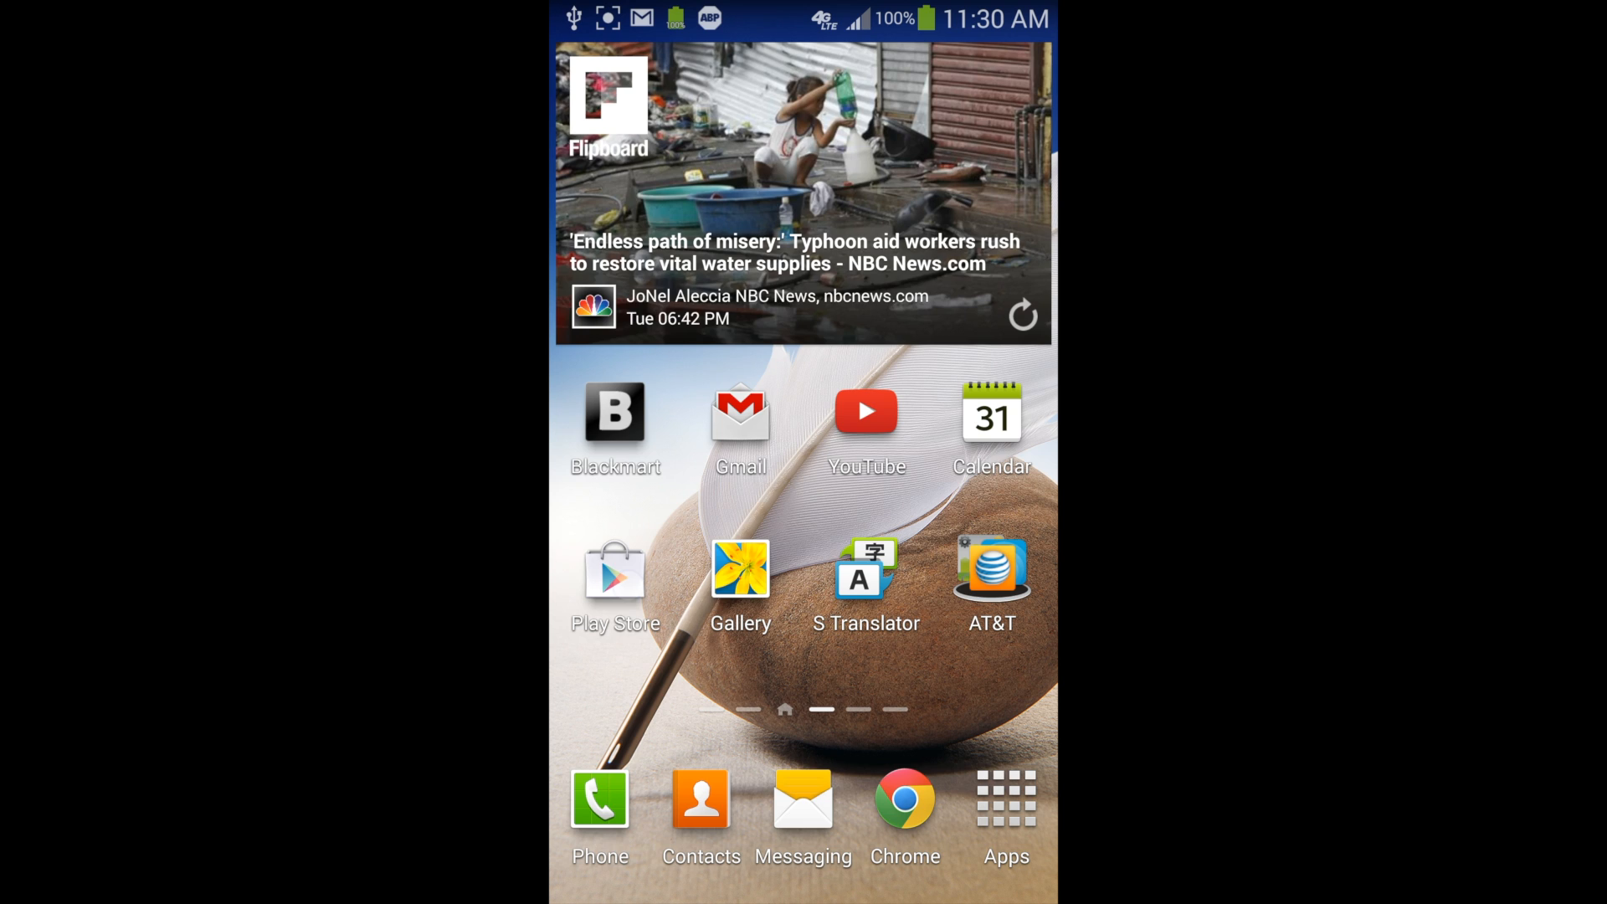
{"action": "left_click", "coordinate": [616, 571]}
{"action": "type", "text": "root"}
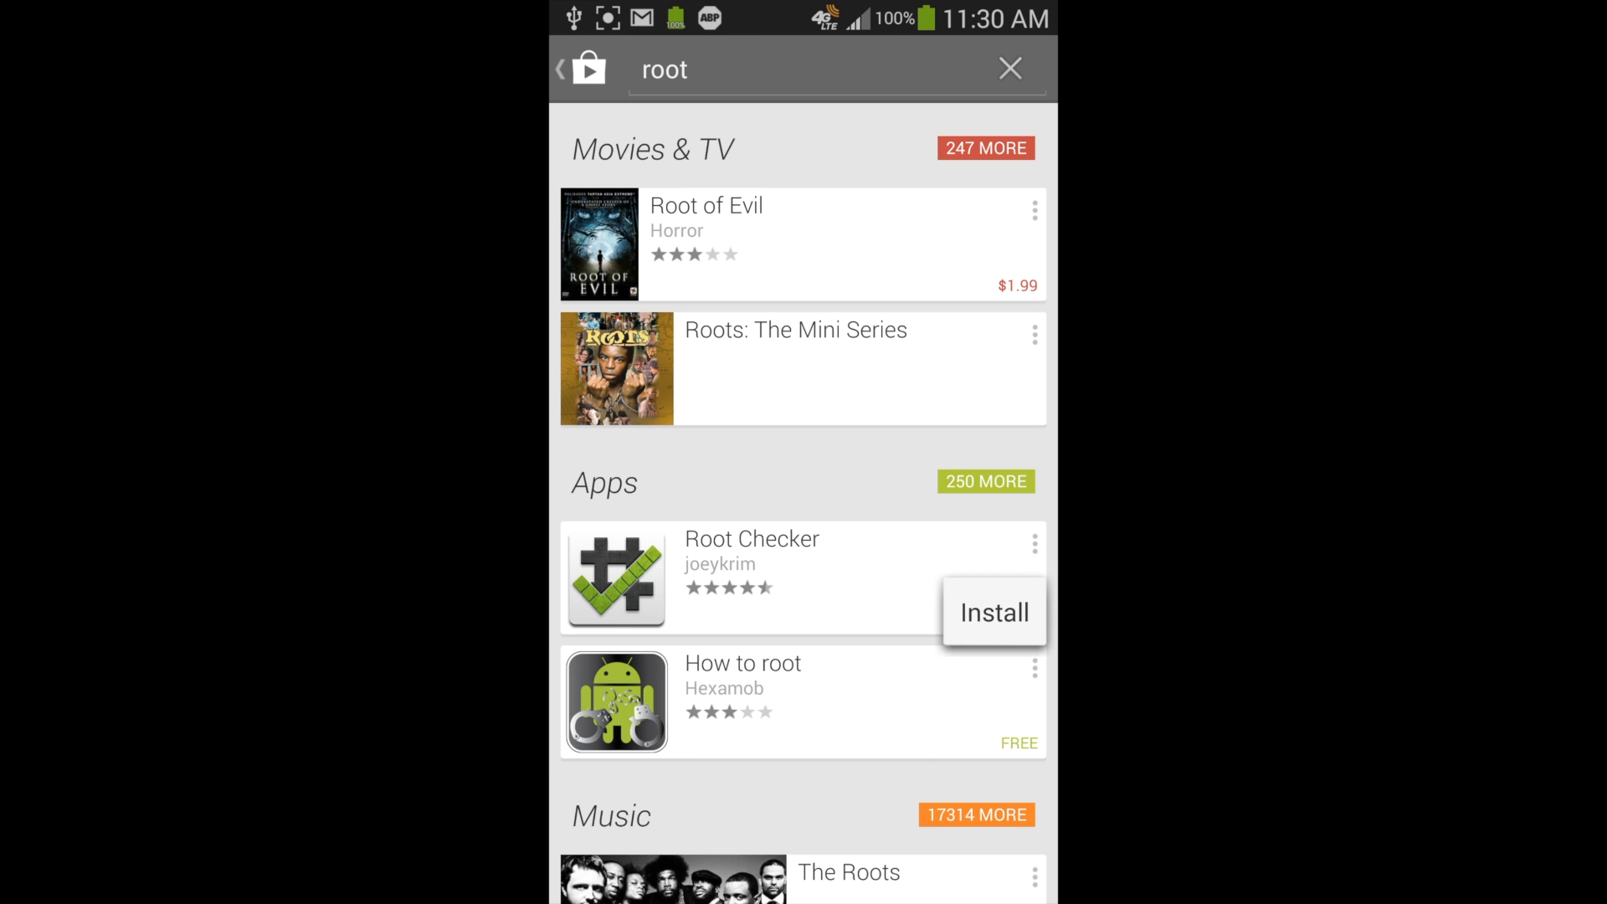
{"action": "left_click", "coordinate": [991, 612]}
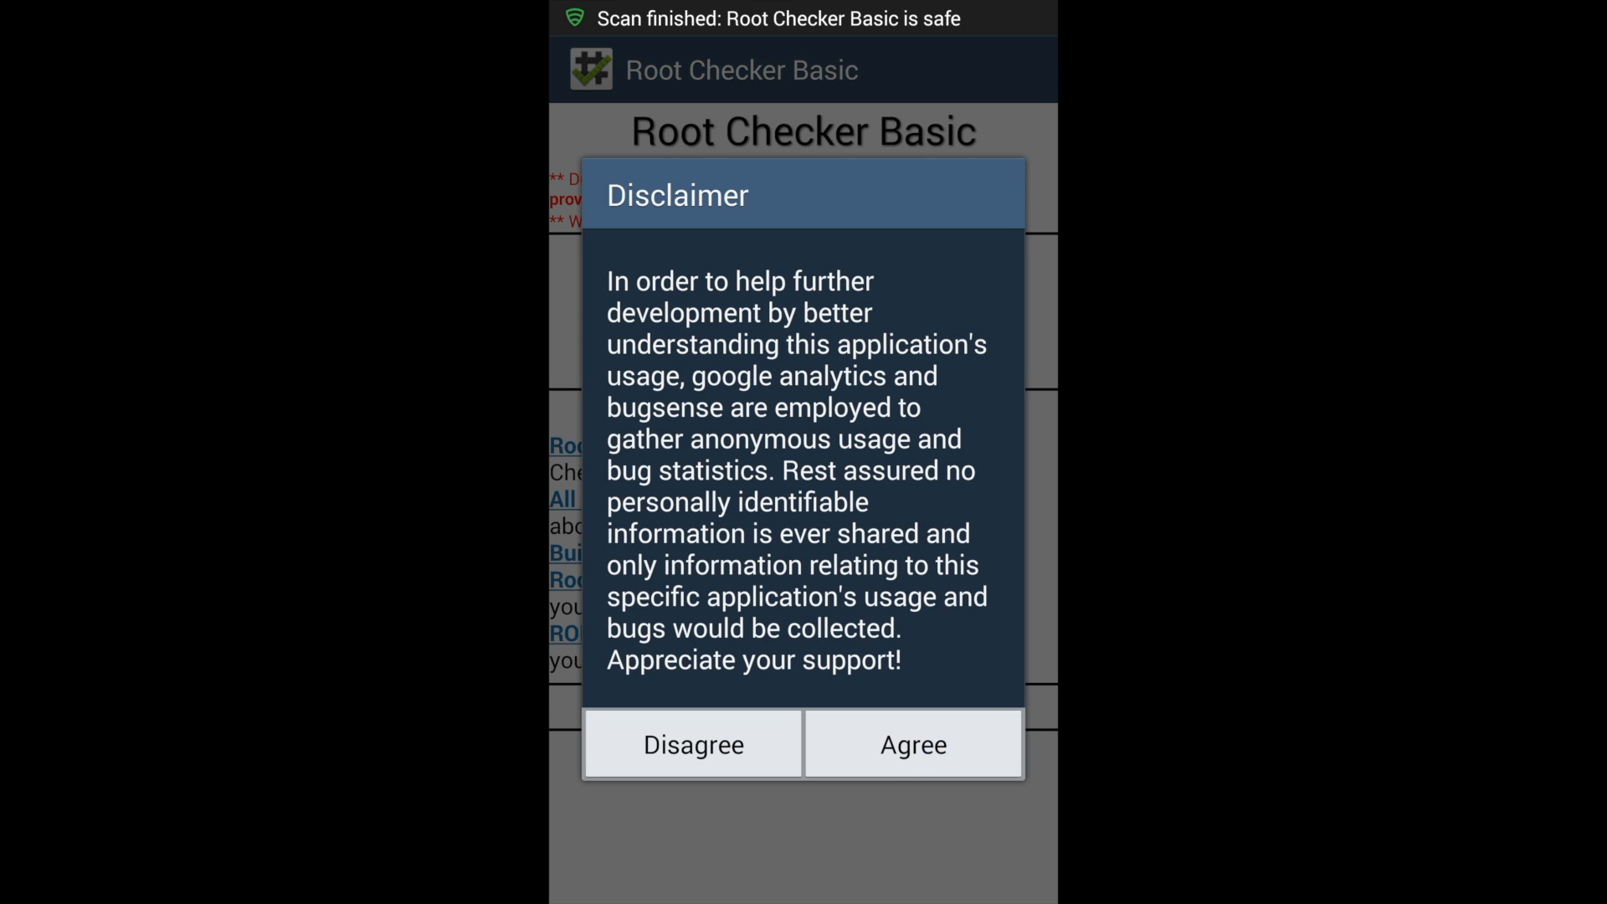
Agree to the disclaimer, dismiss the release notes, and run Verify Root Access.
{"action": "left_click", "coordinate": [912, 744]}
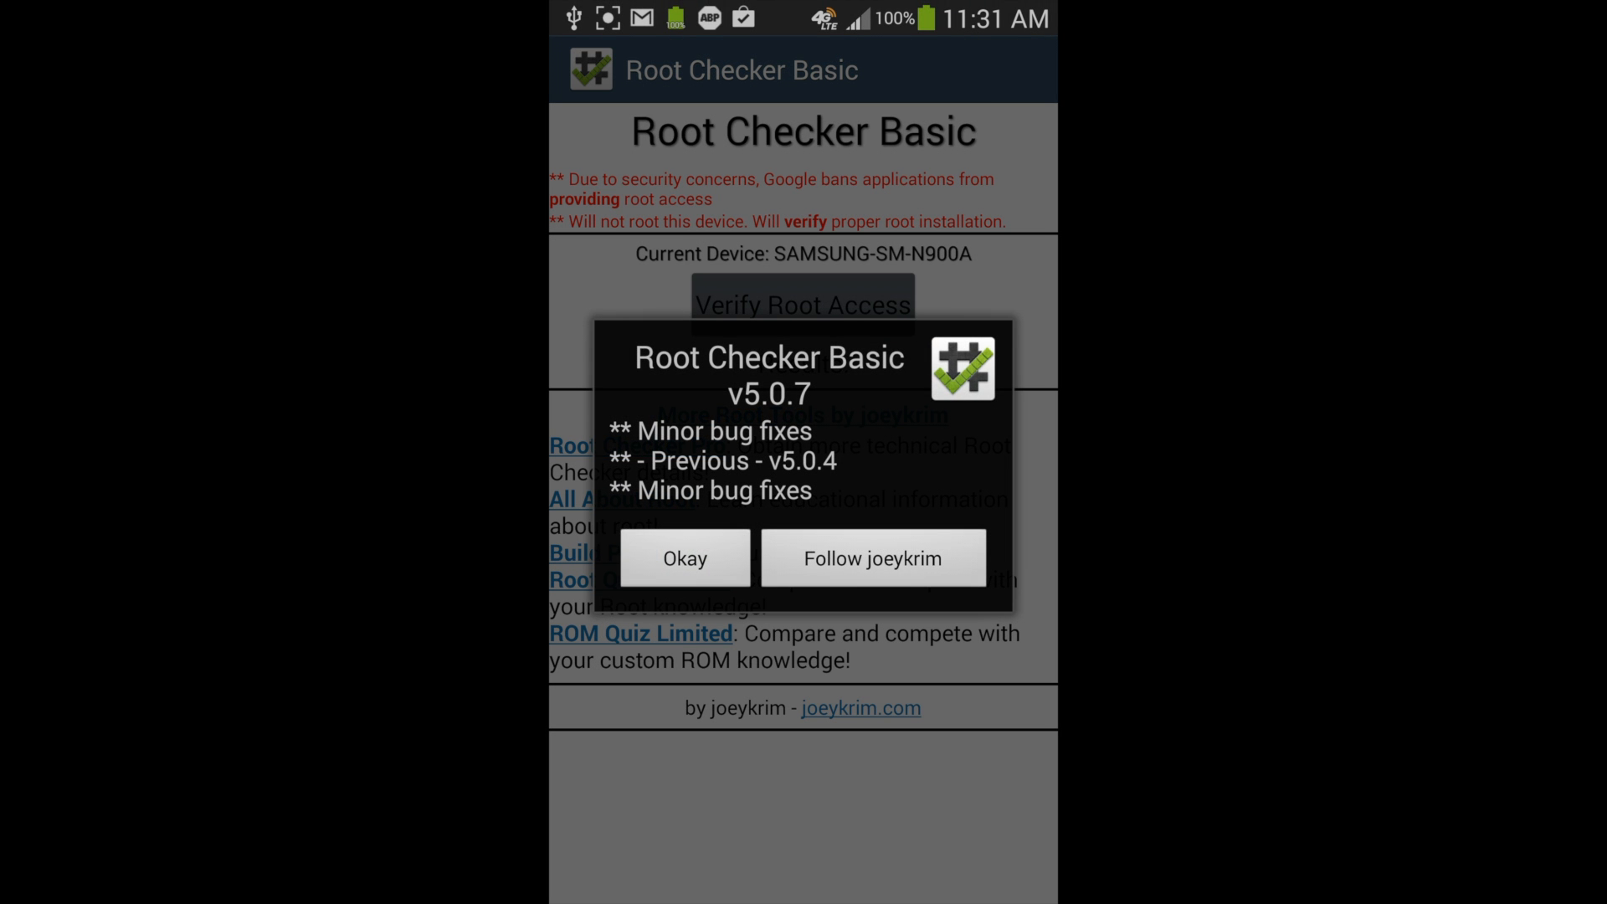
{"action": "left_click", "coordinate": [683, 557]}
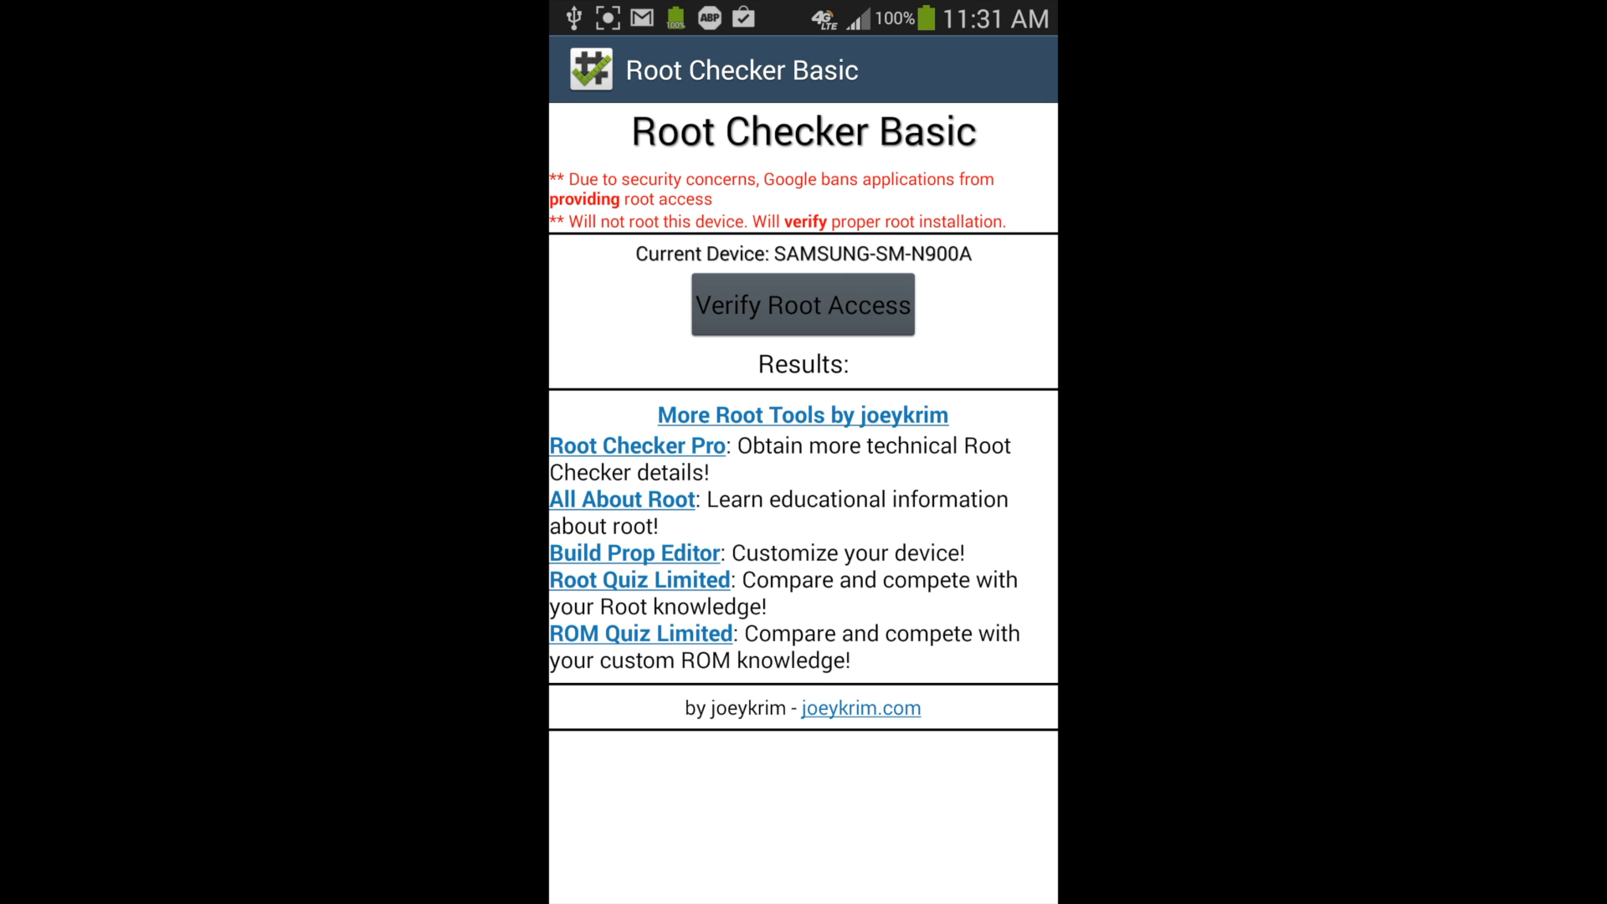
{"action": "left_click", "coordinate": [803, 305]}
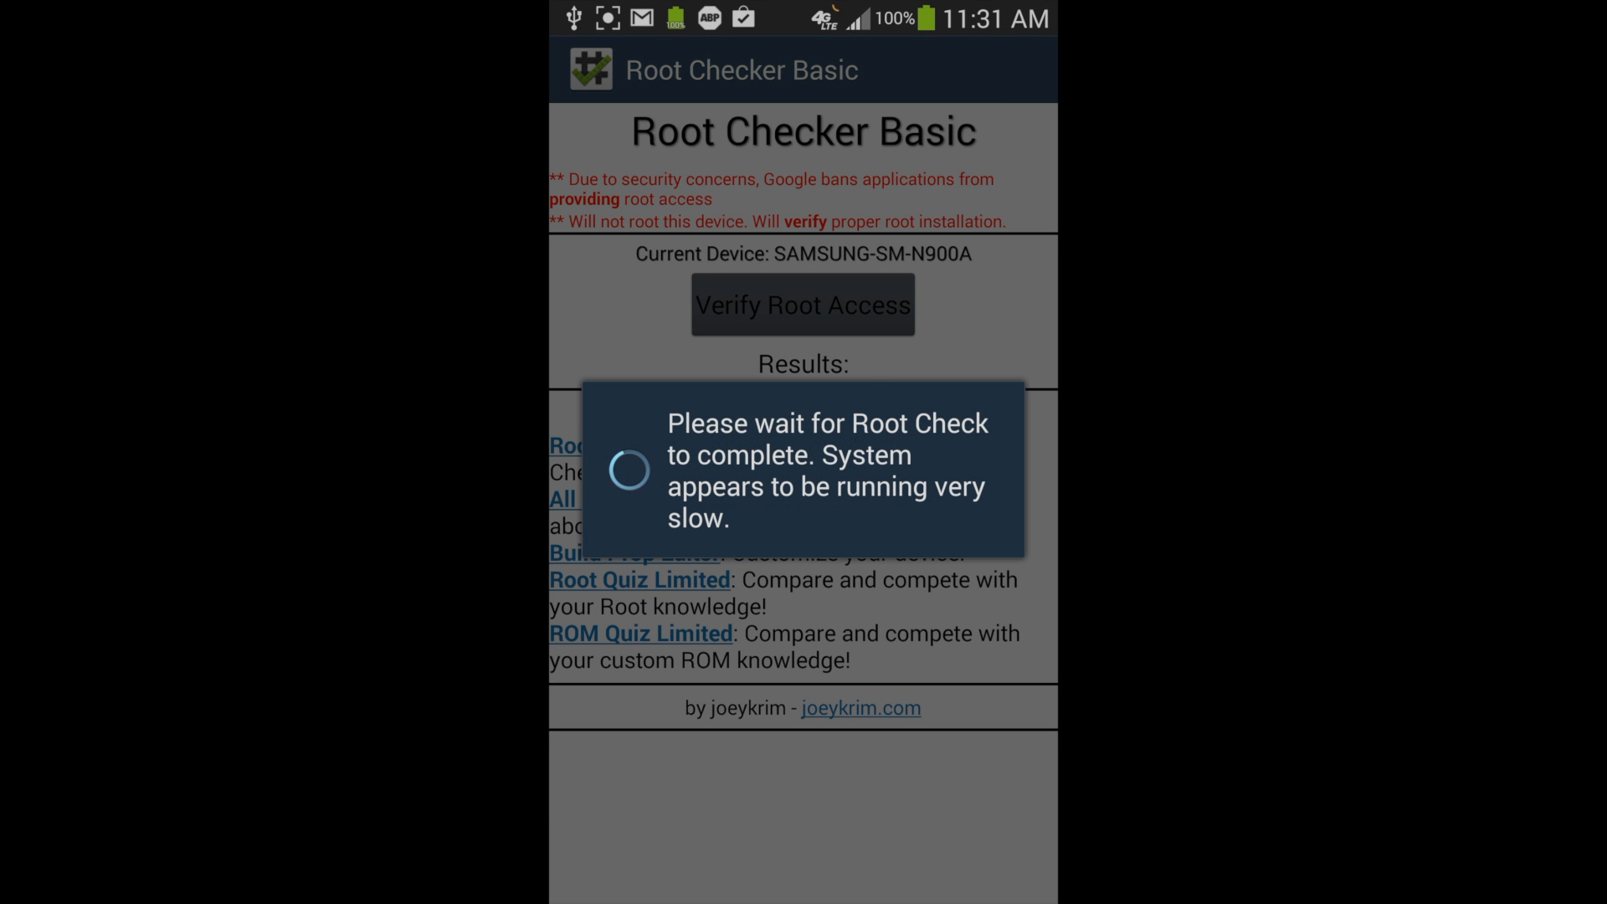